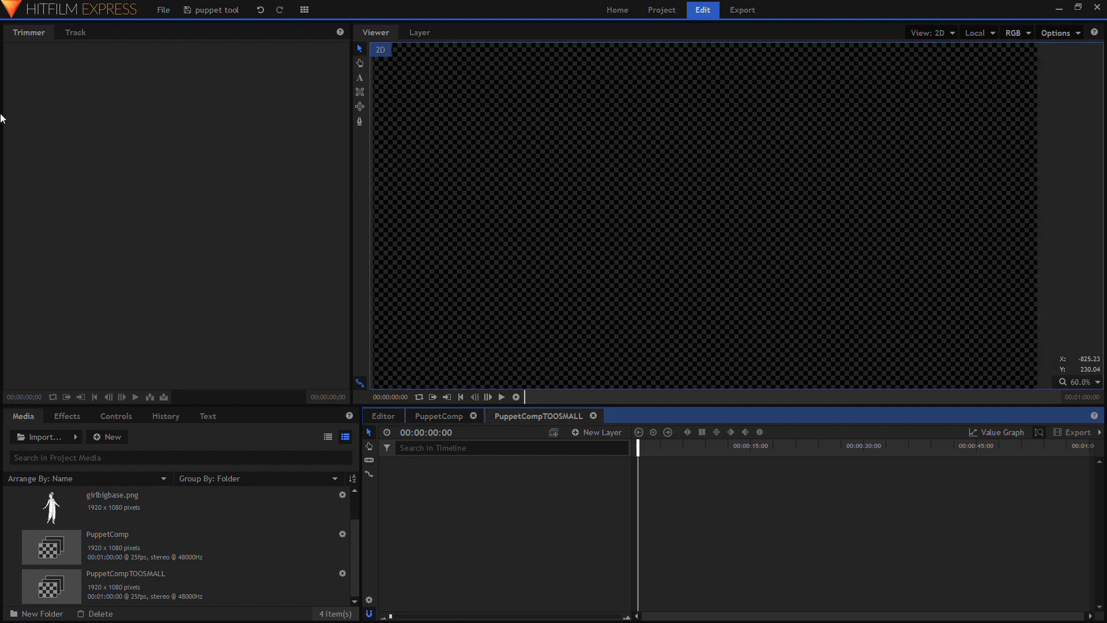
mouse_move(457, 480)
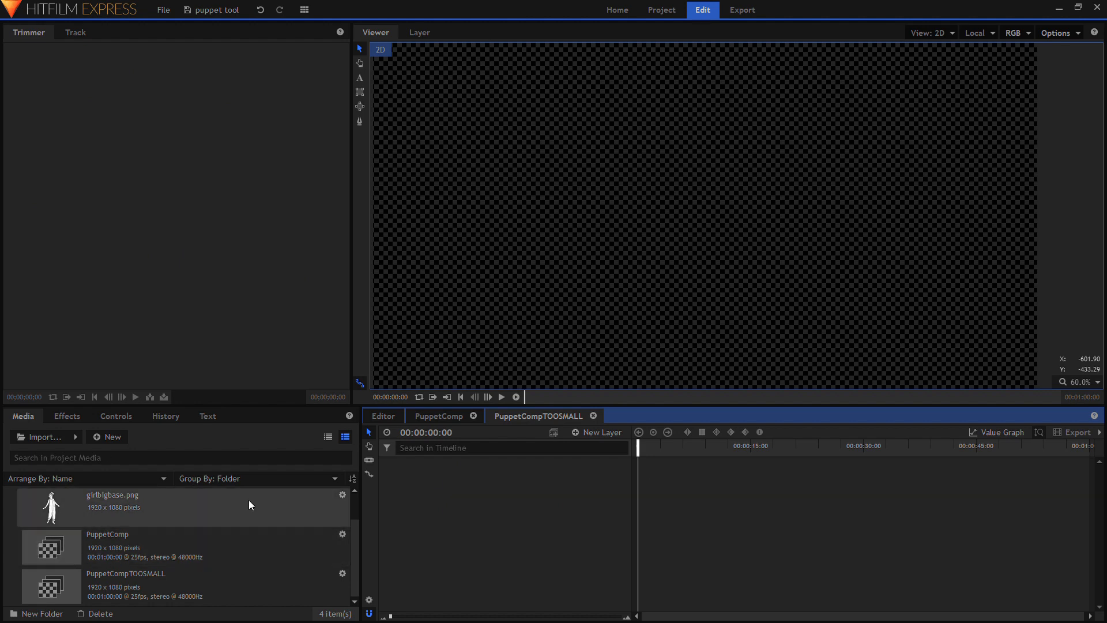
mouse_move(154, 425)
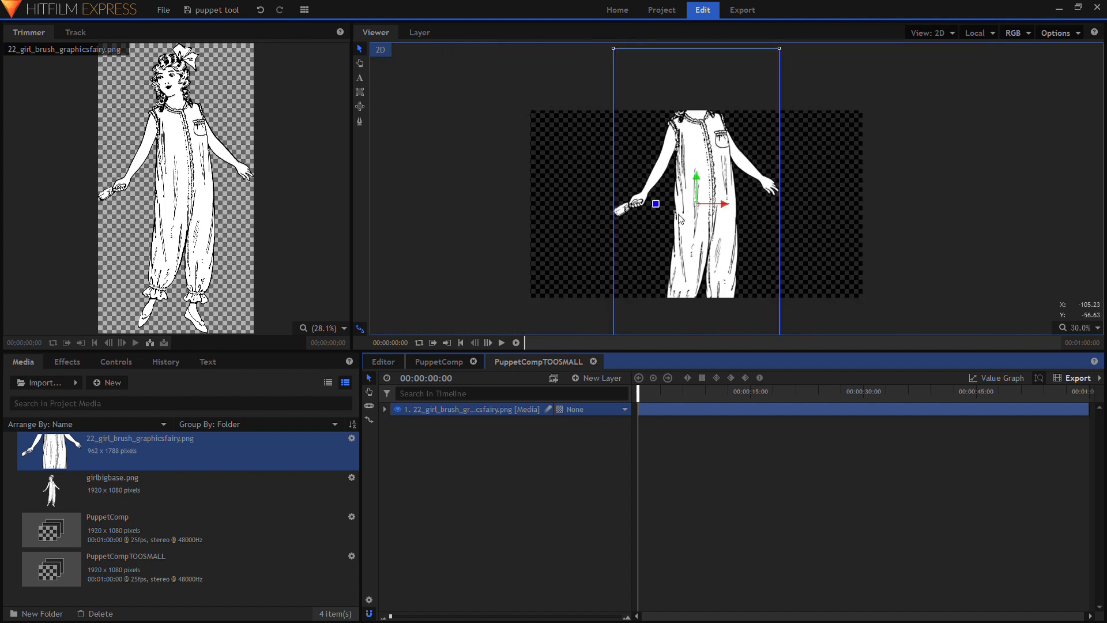
mouse_move(796, 83)
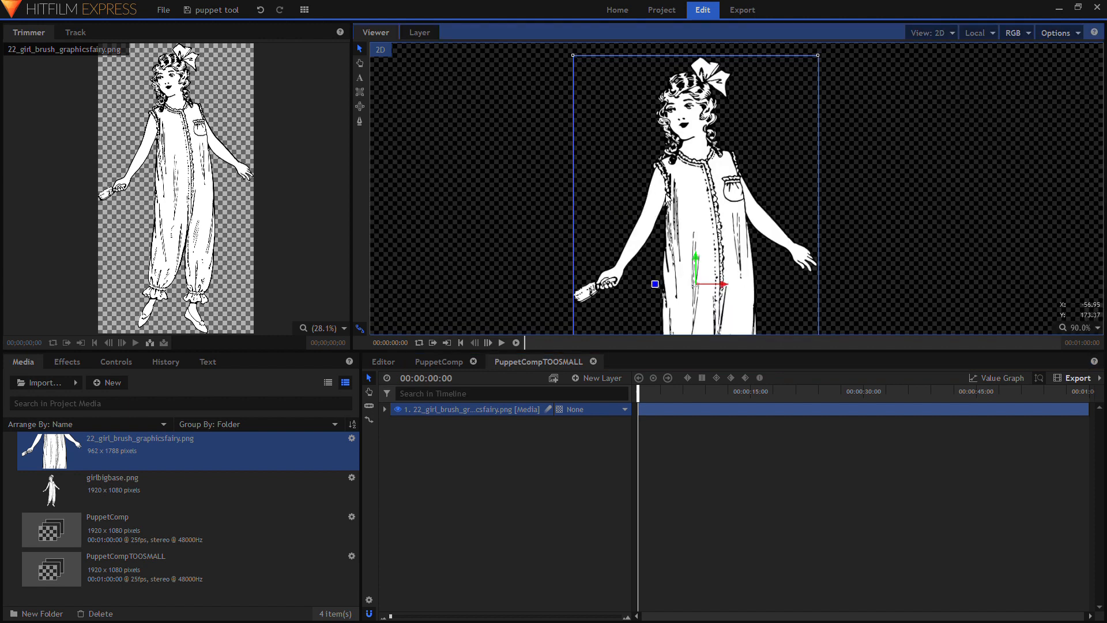
mouse_move(637, 234)
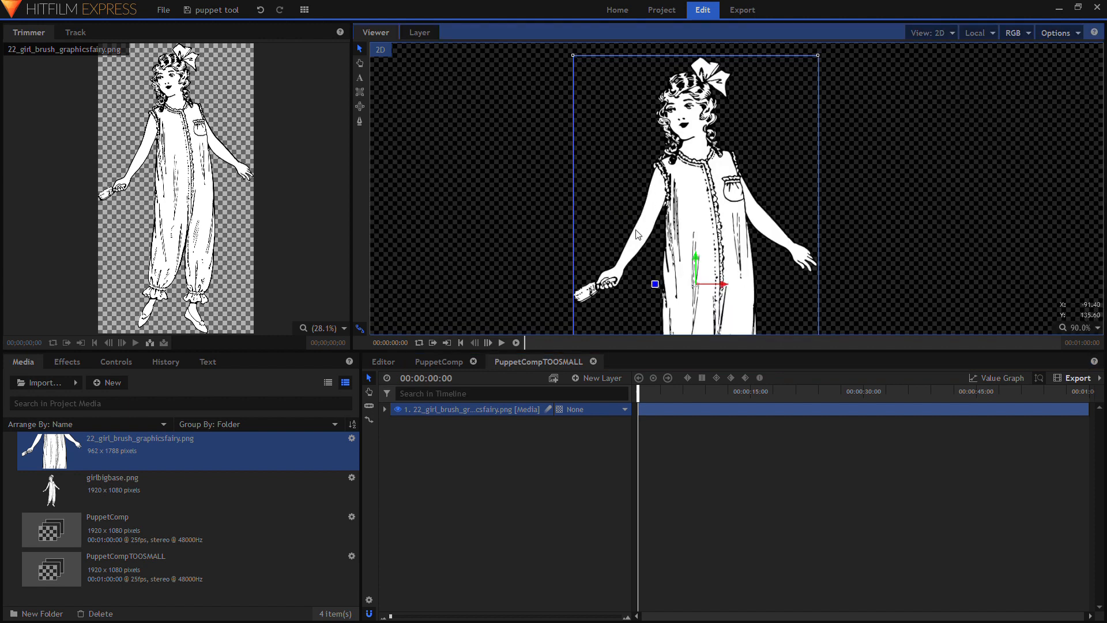
Bring up the effects library to look for the Puppet effect.
left_click(67, 361)
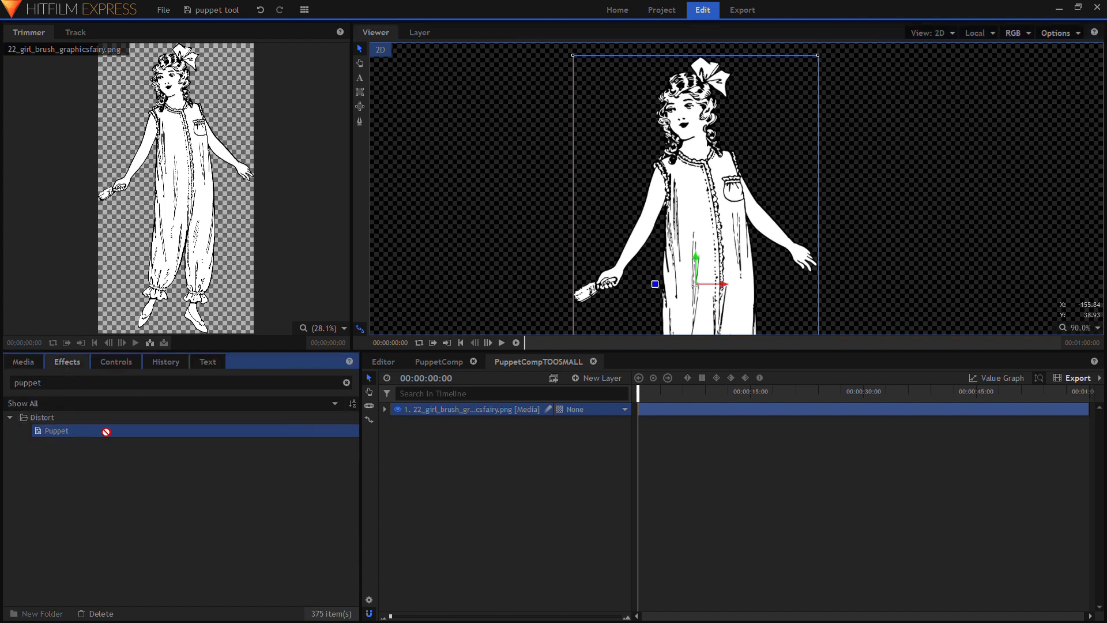
Apply Puppet to the girl layer and generate its mesh from the Controls panel.
left_click(385, 408)
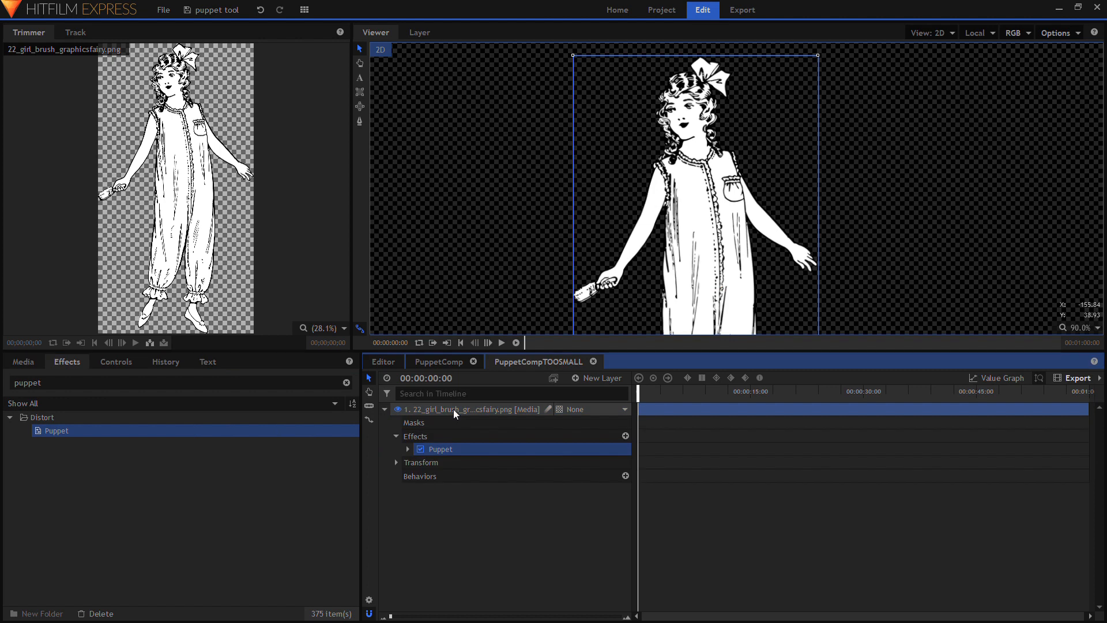
left_click(115, 361)
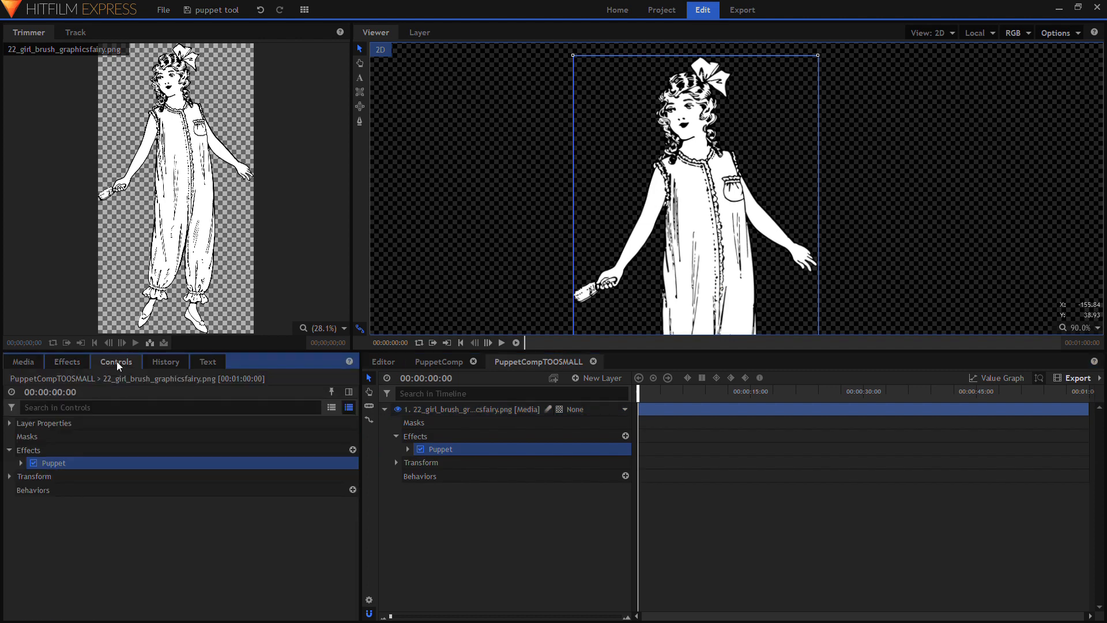
left_click(22, 463)
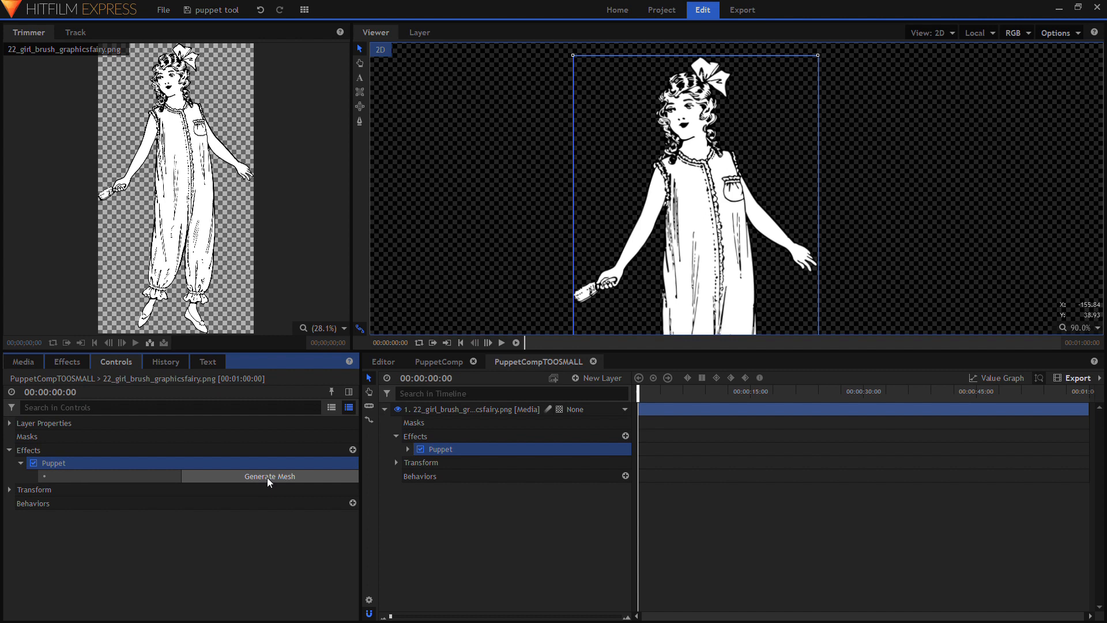
left_click(270, 475)
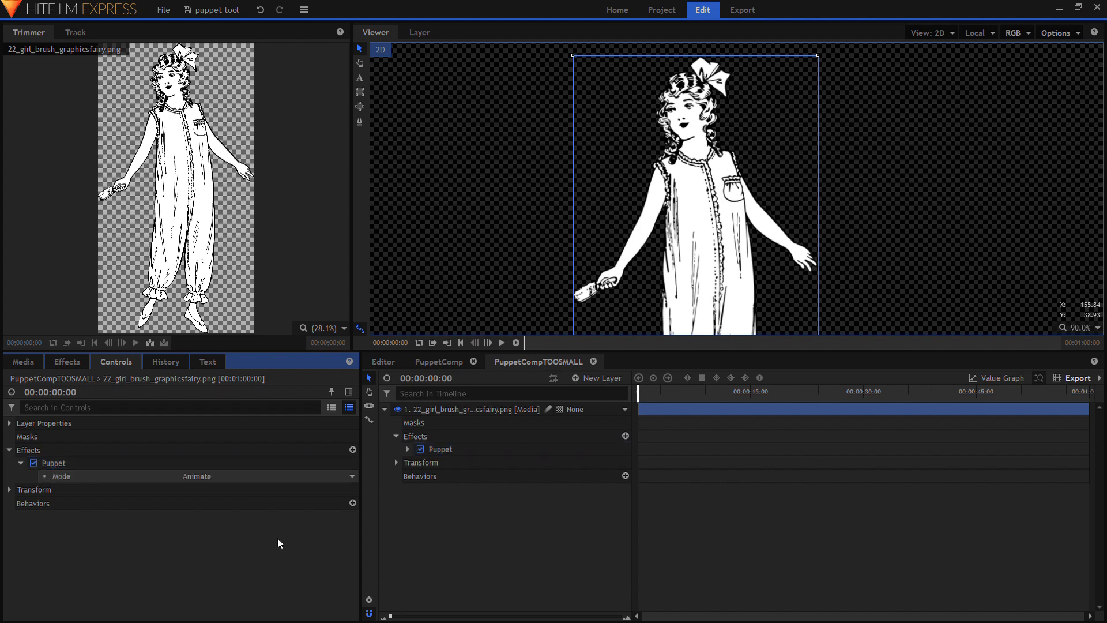
mouse_move(685, 240)
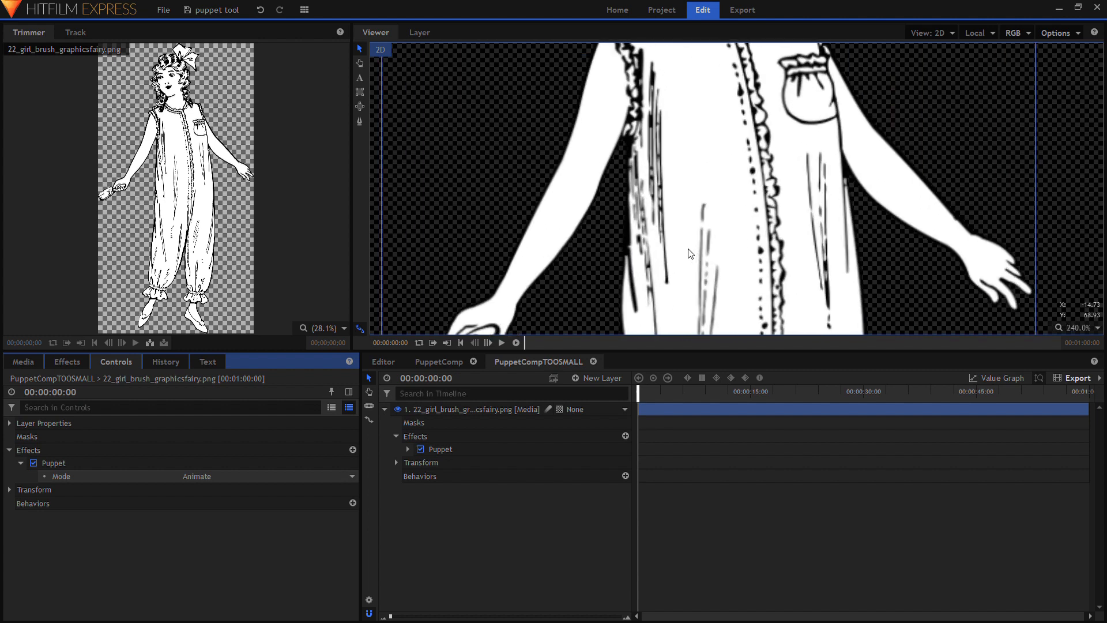
mouse_move(782, 240)
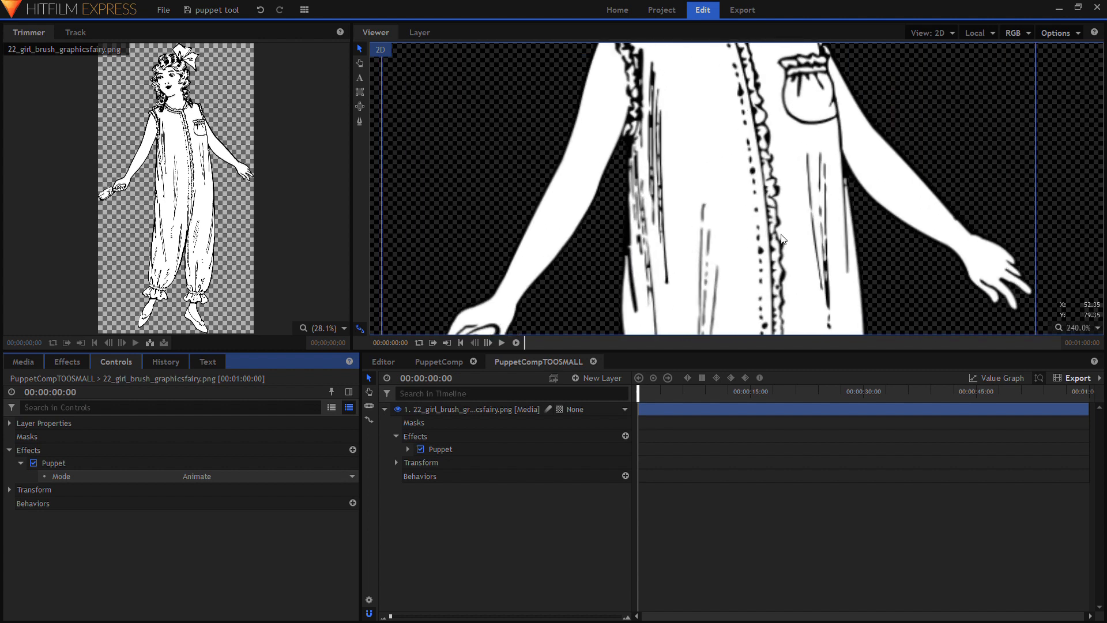
mouse_move(259, 489)
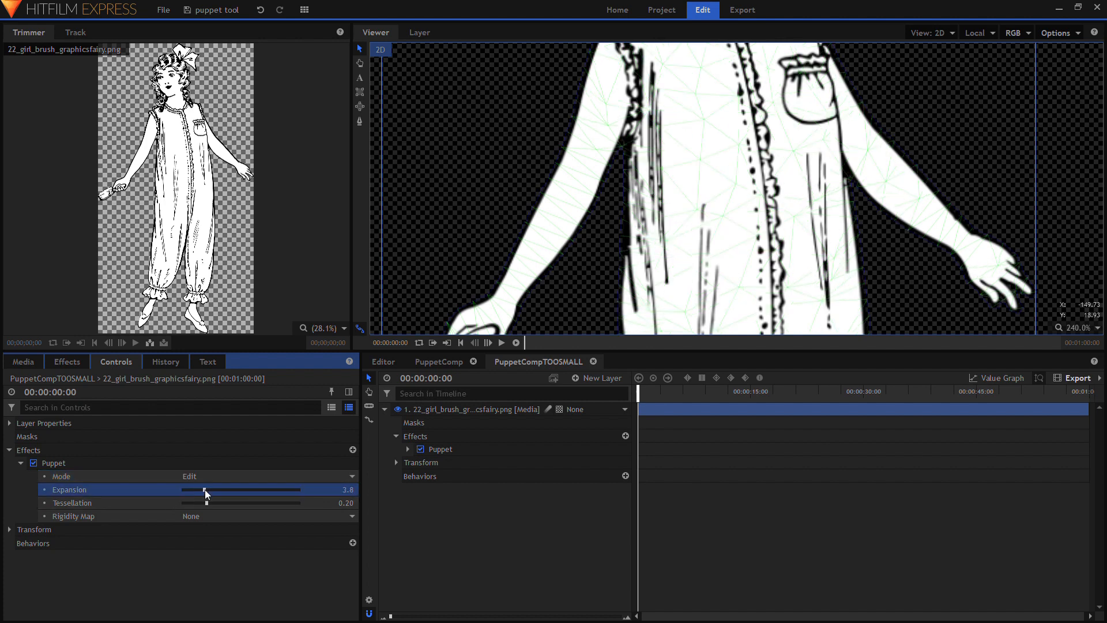
Set the mesh Expansion to 2.8 and Tessellation to 0.24.
left_click_drag(205, 489, 198, 489)
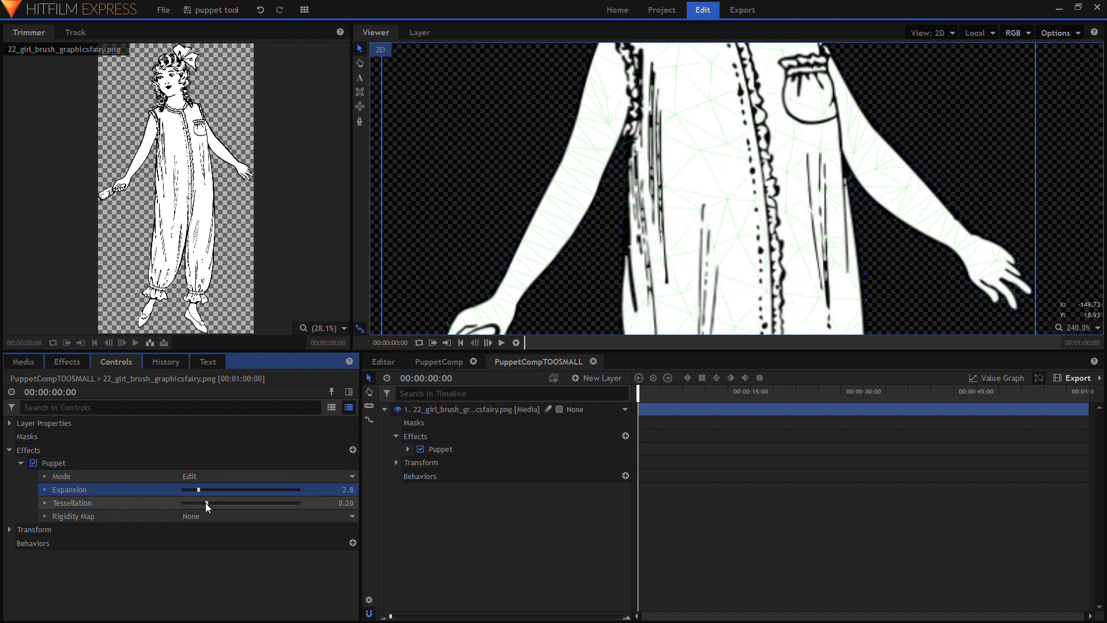
left_click_drag(199, 501, 210, 501)
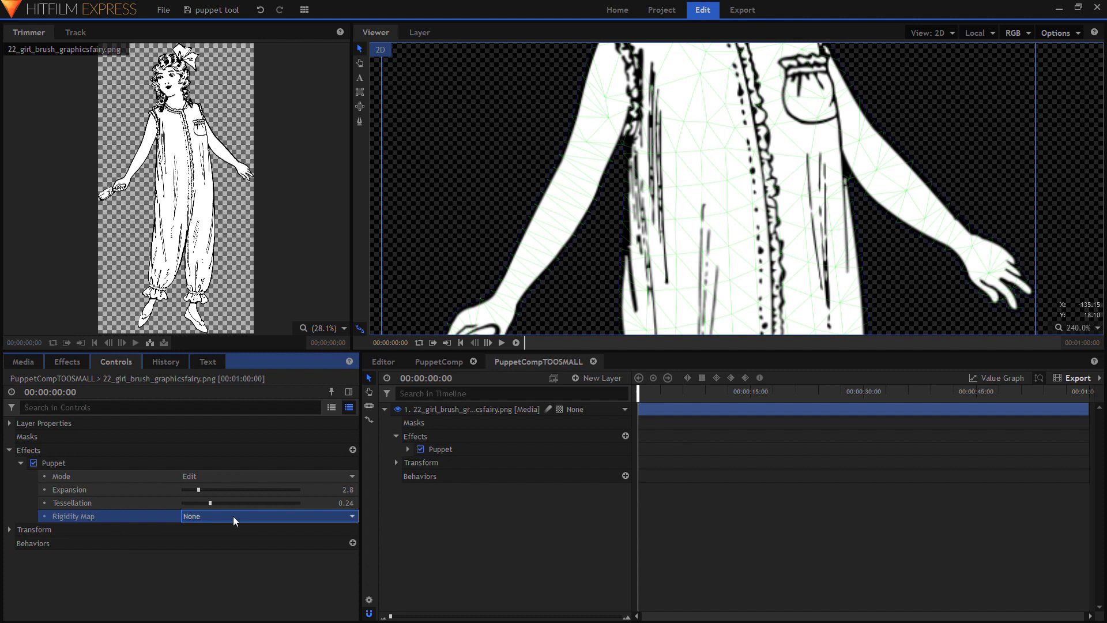
mouse_move(242, 515)
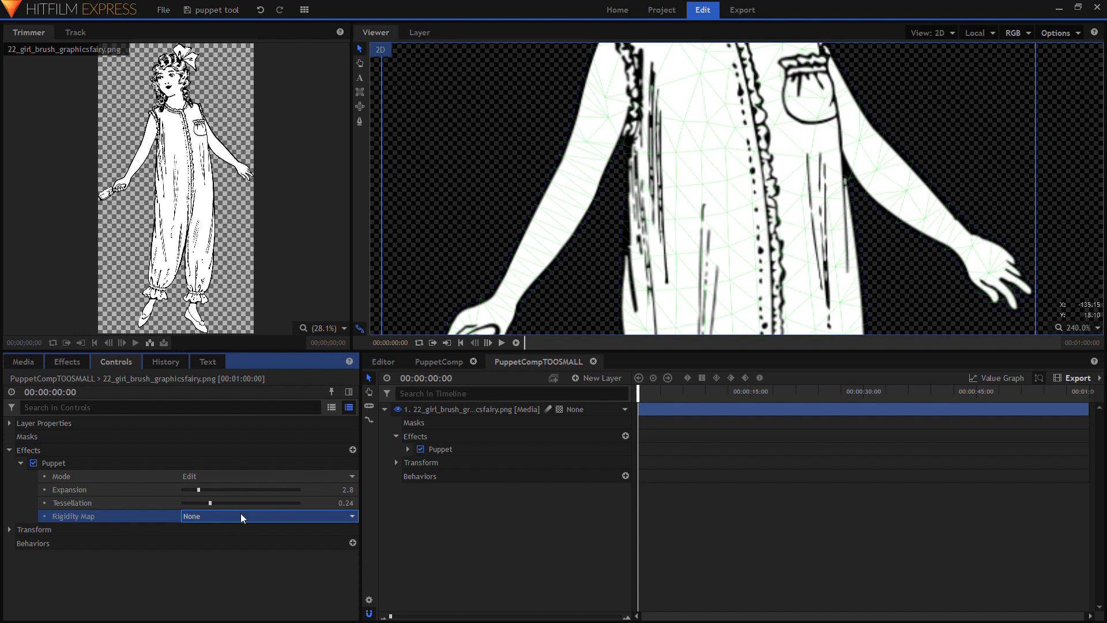
mouse_move(296, 520)
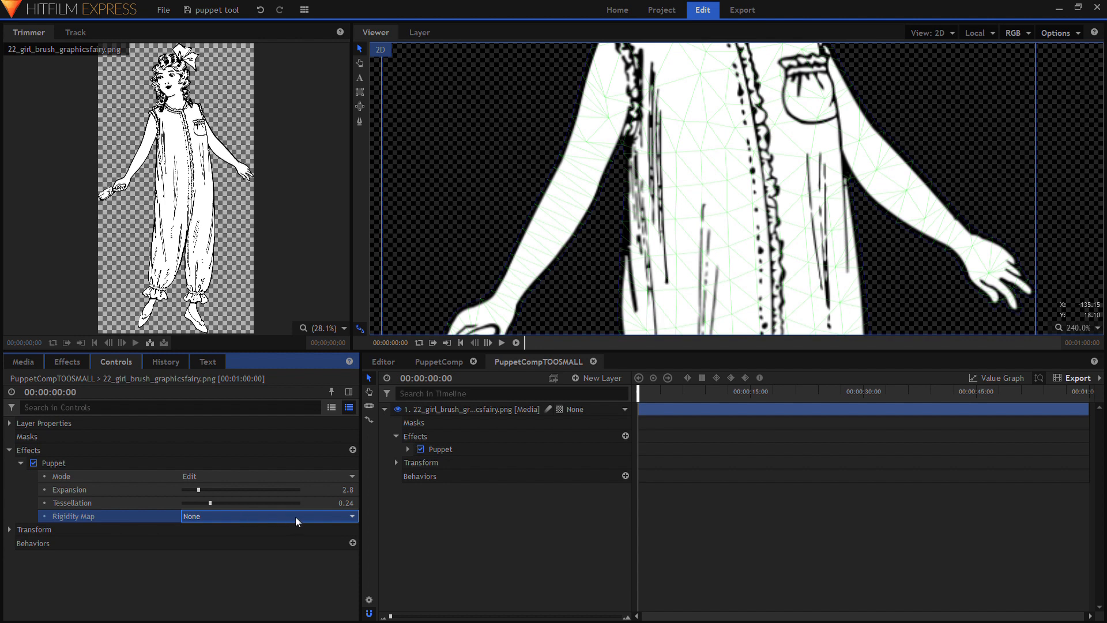
mouse_move(516, 270)
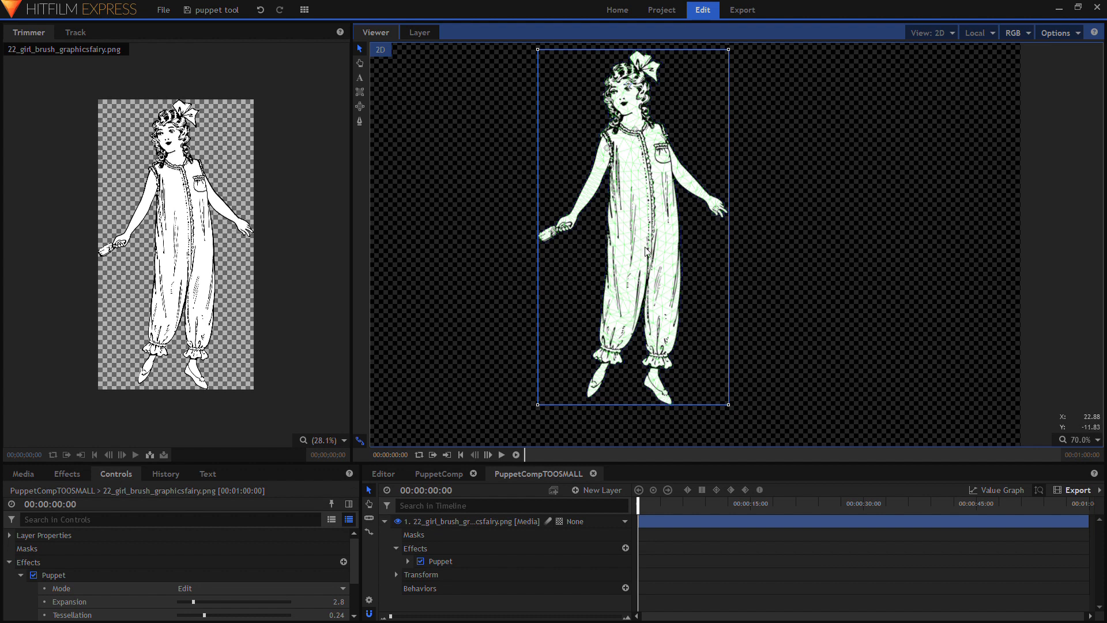
mouse_move(603, 383)
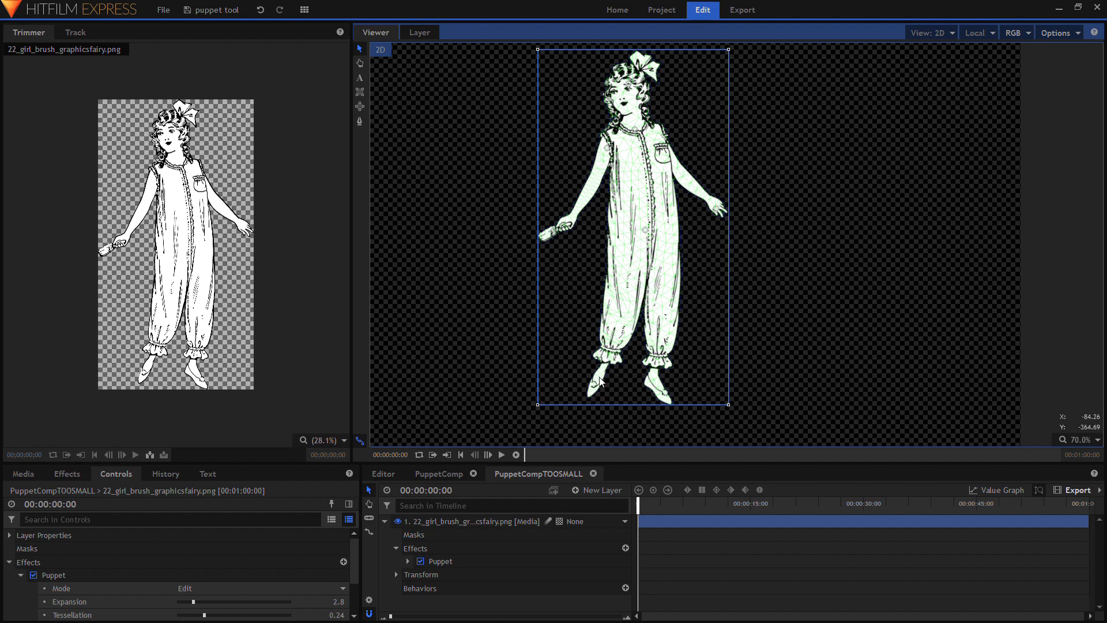
mouse_move(661, 391)
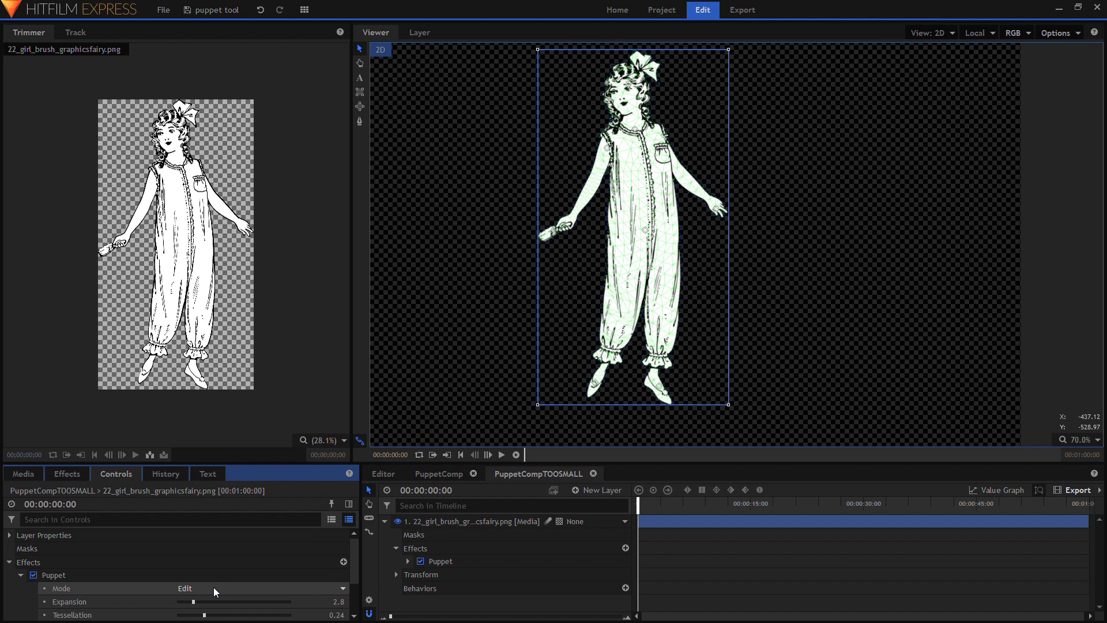
mouse_move(205, 613)
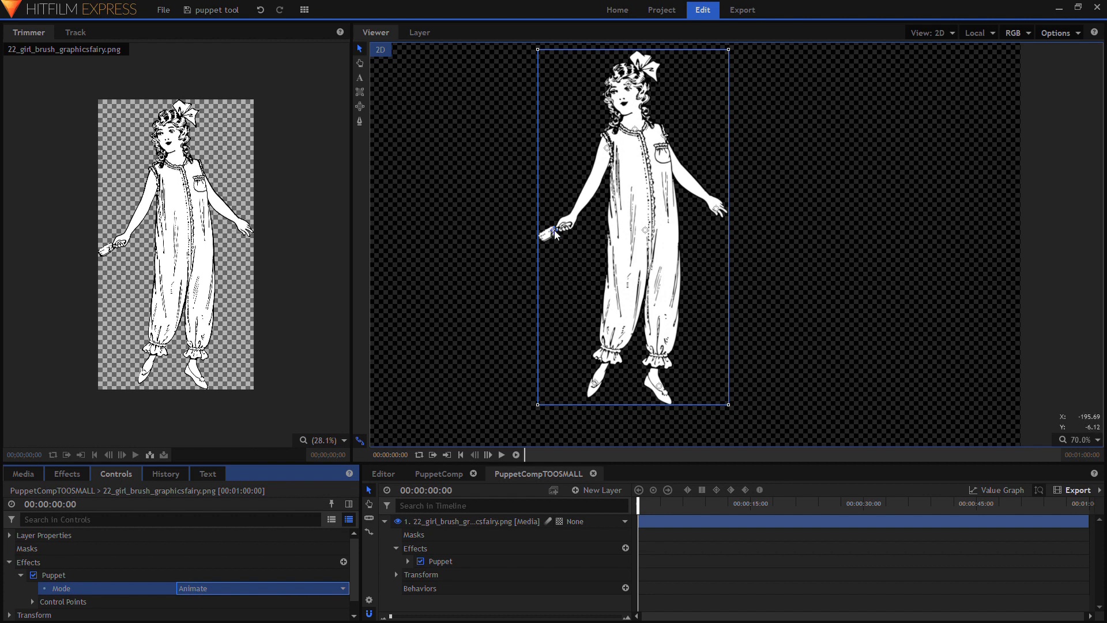
Drag the hand control point to stretch the arm straight out, then show the Media list.
left_click_drag(552, 231, 576, 245)
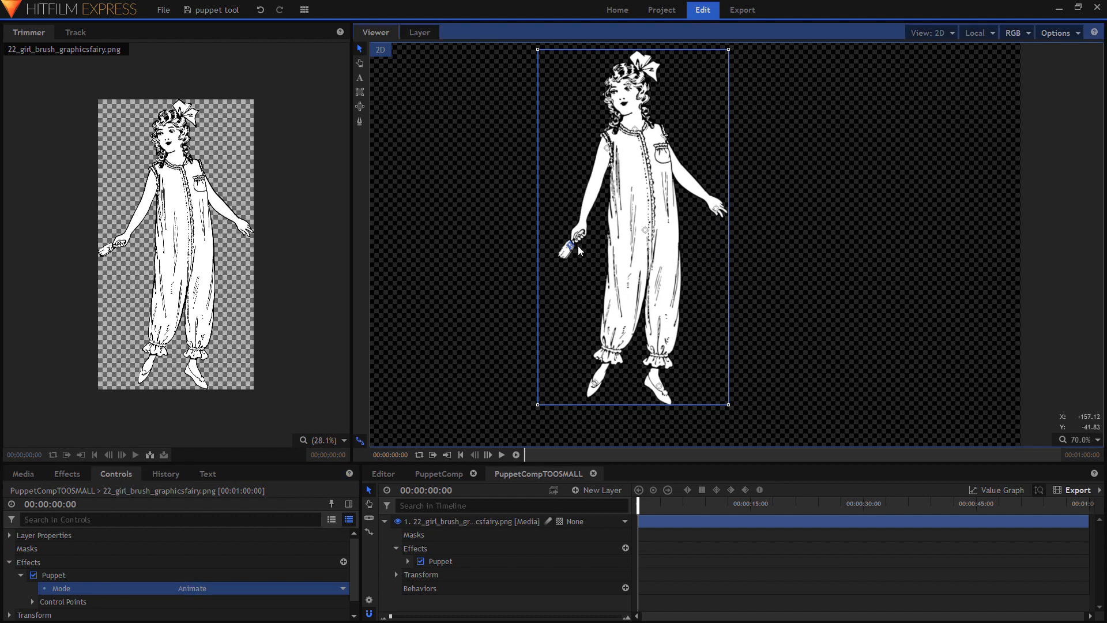
left_click_drag(577, 247, 569, 256)
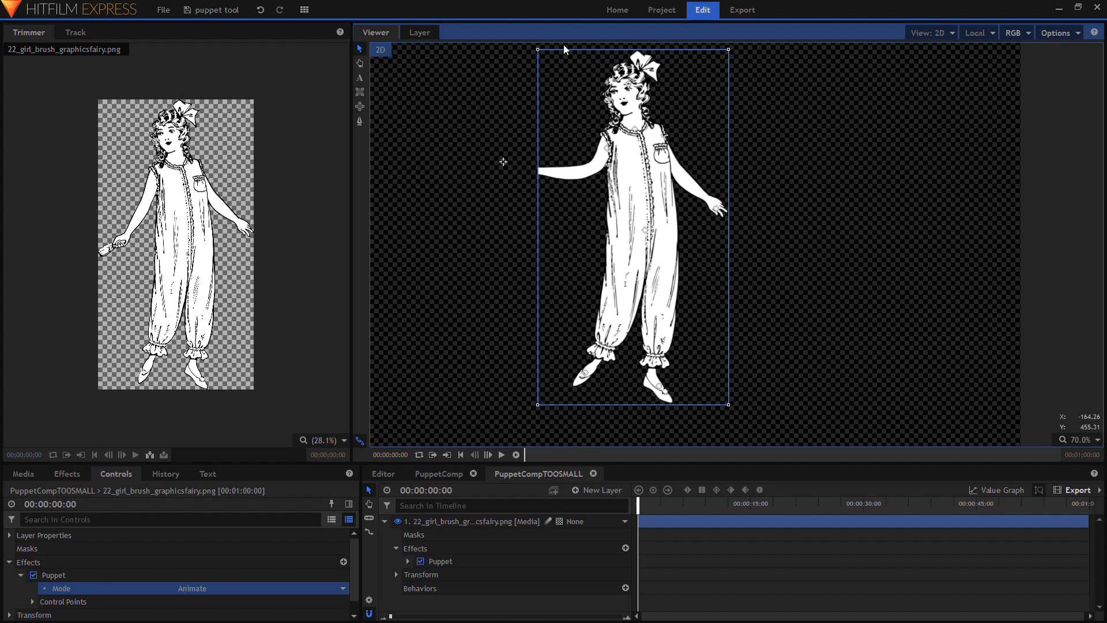
mouse_move(520, 168)
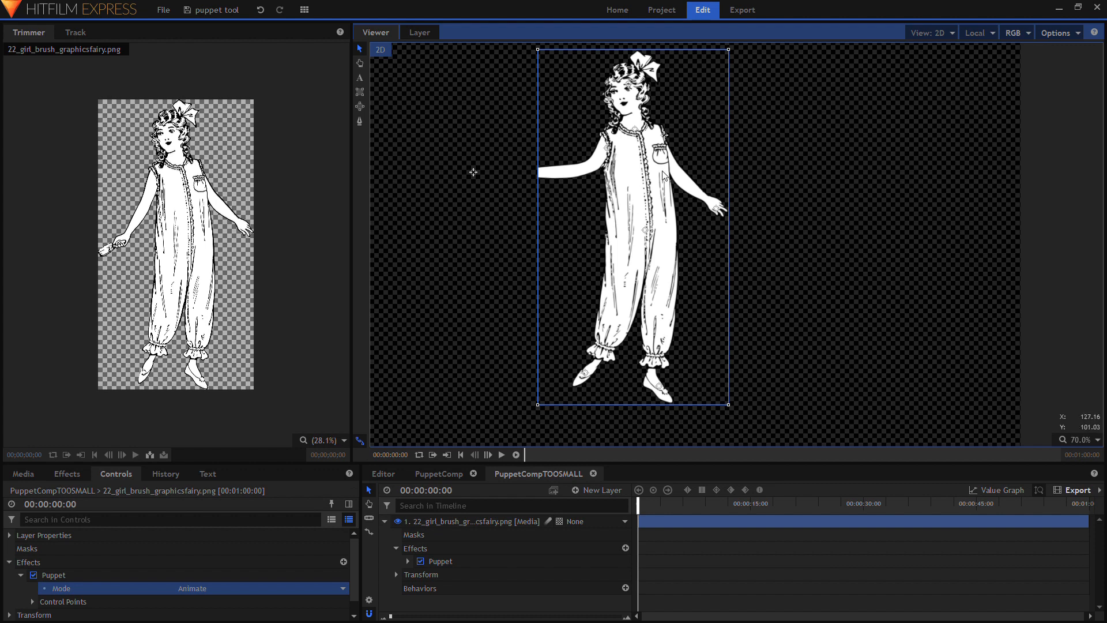
mouse_move(473, 286)
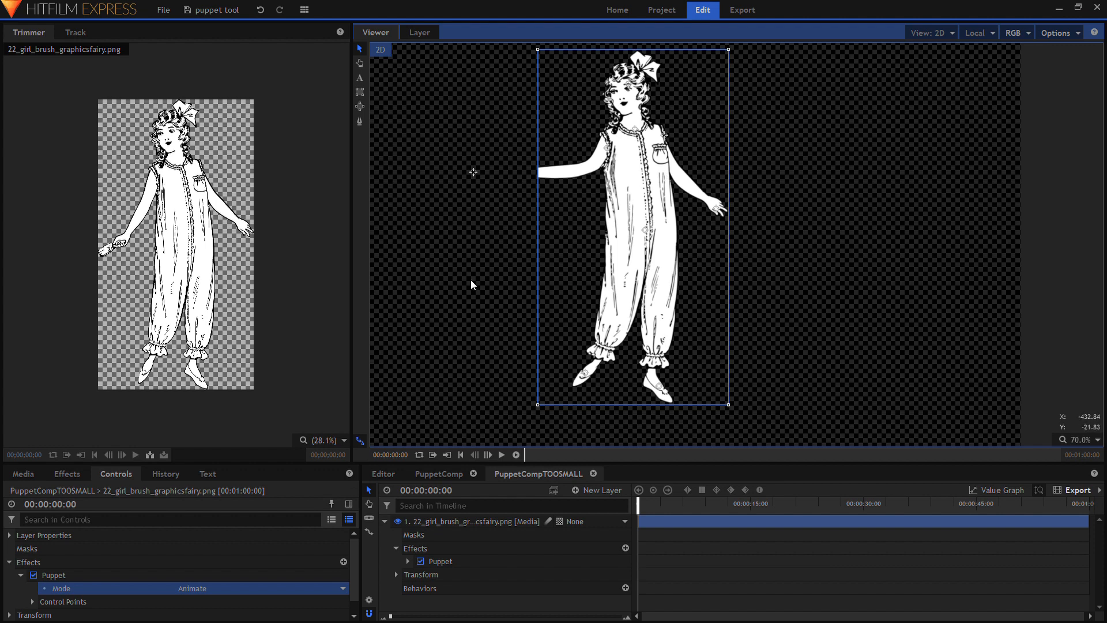
left_click(23, 473)
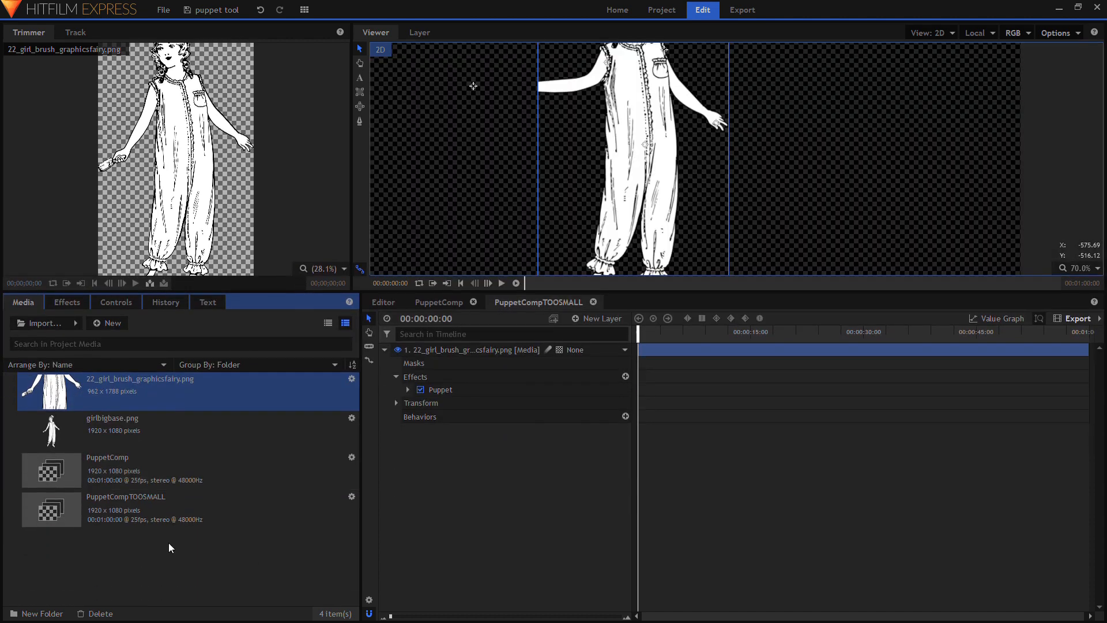
Preview girlbigbase.png in the Trimmer and choose it for PuppetComp.
left_click(113, 423)
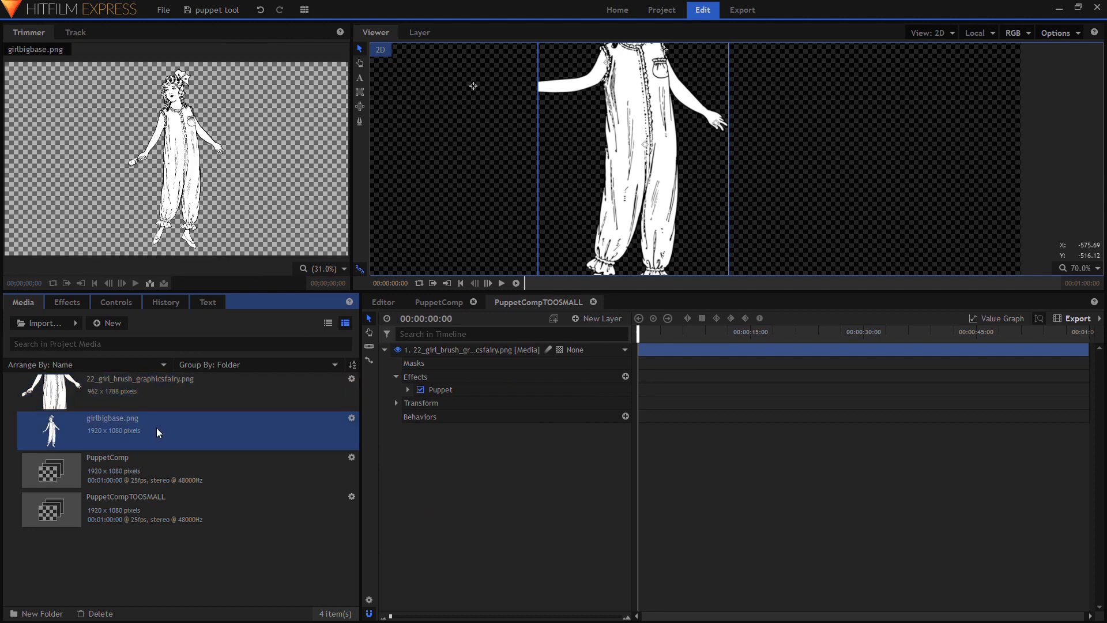
mouse_move(104, 438)
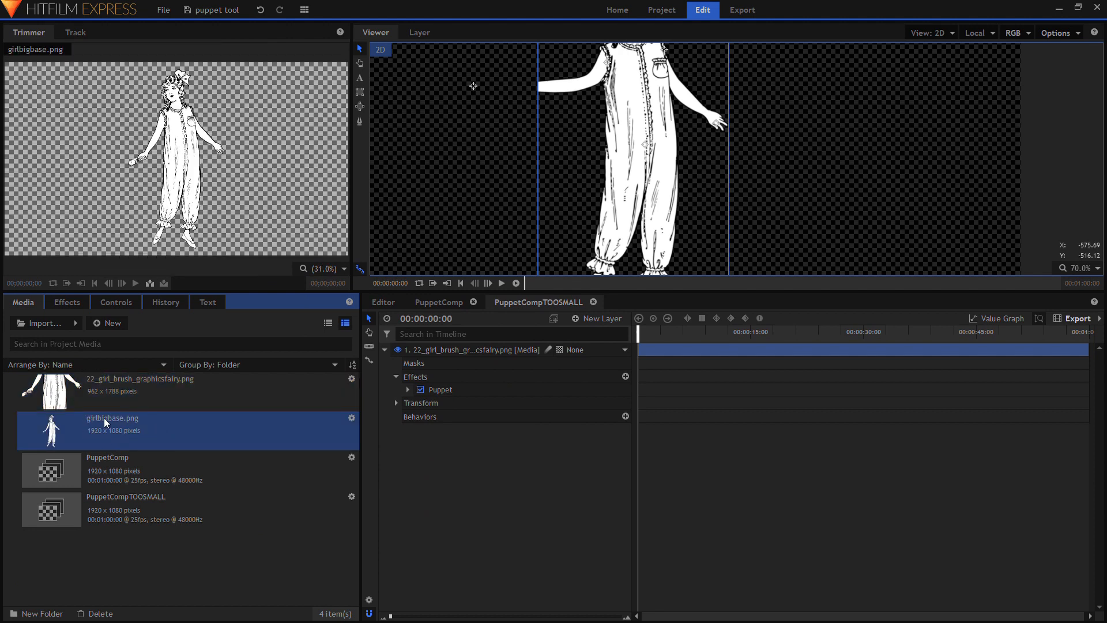
left_click(438, 302)
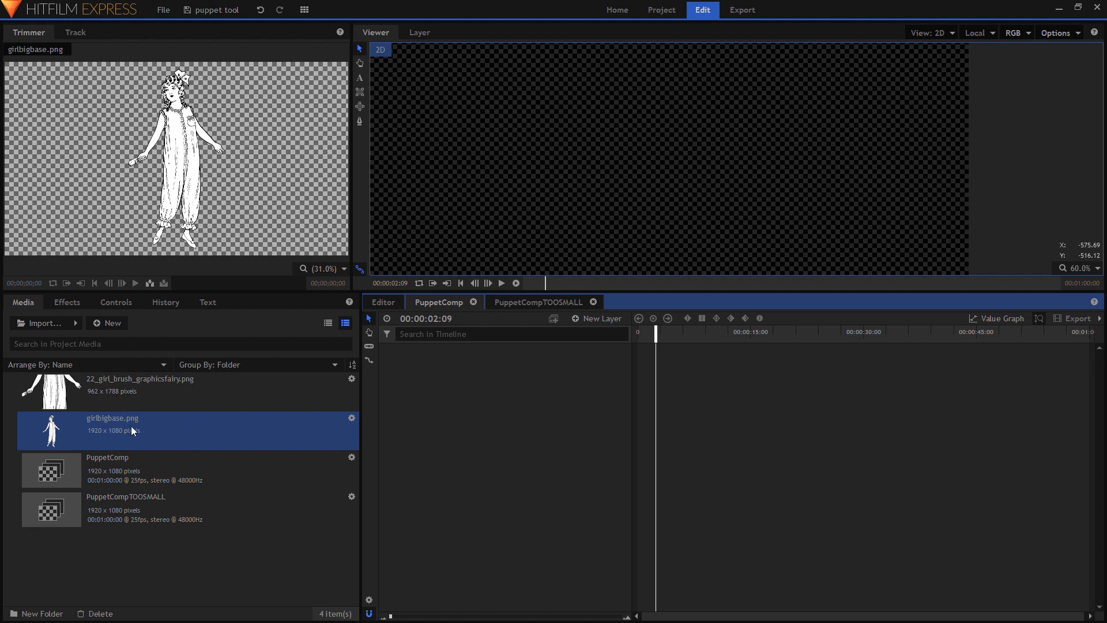
mouse_move(101, 432)
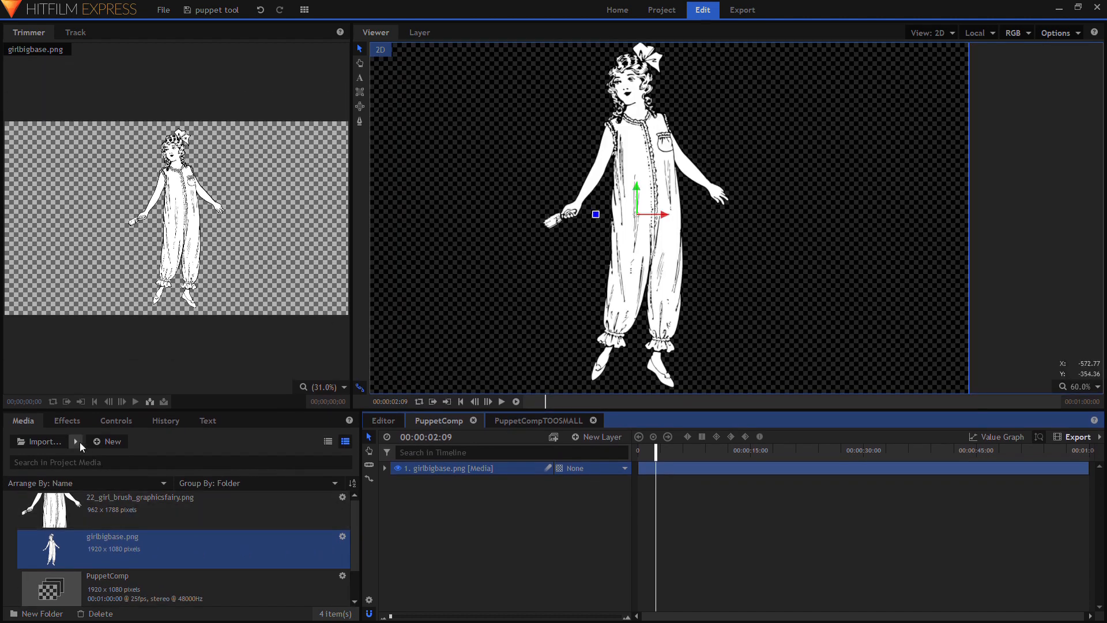
Apply the Puppet effect to the girlbigbase layer and show its effect controls.
left_click(66, 420)
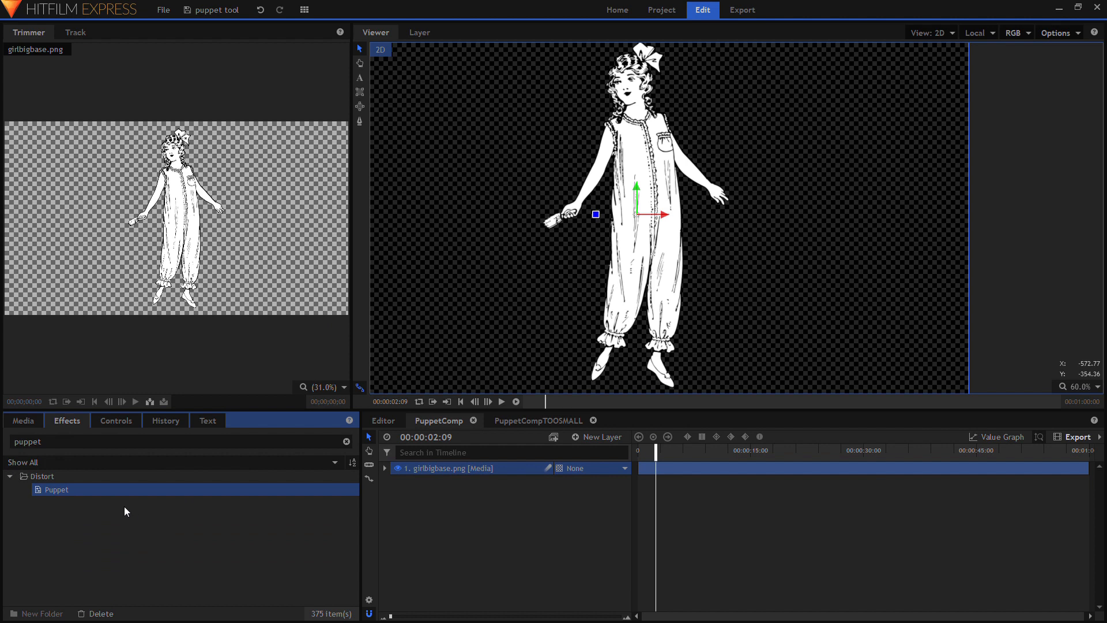
mouse_move(103, 498)
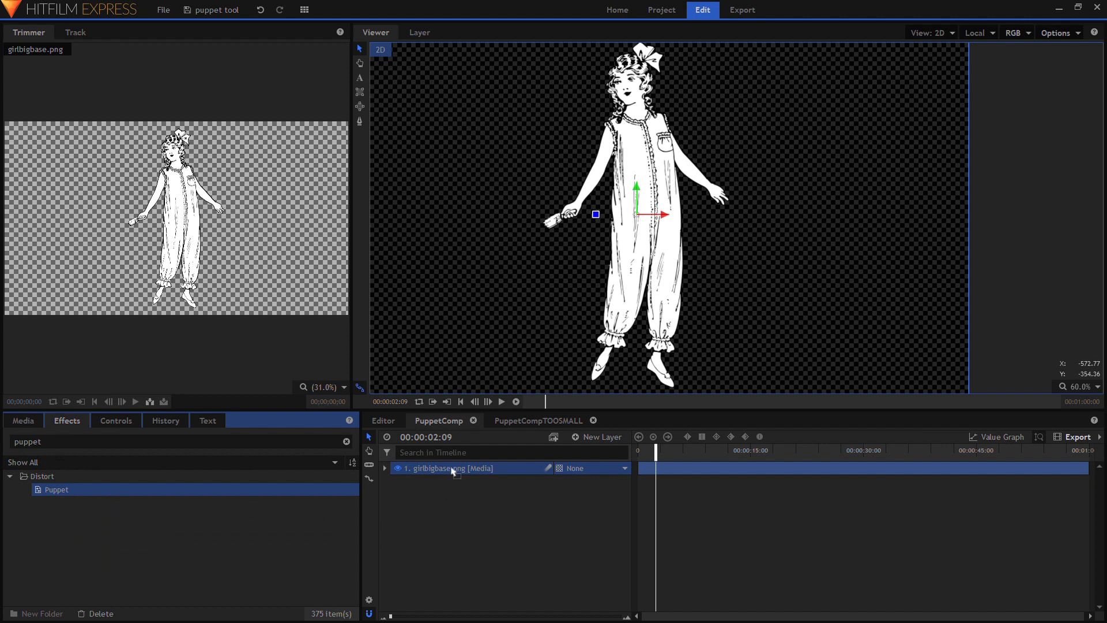
left_click(386, 469)
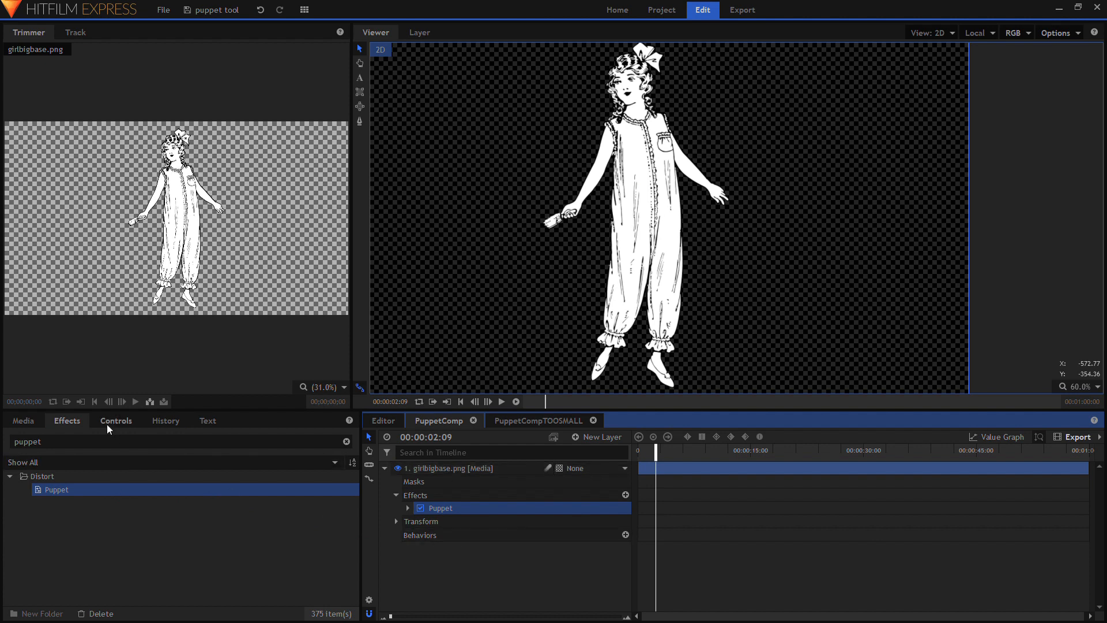
left_click(116, 420)
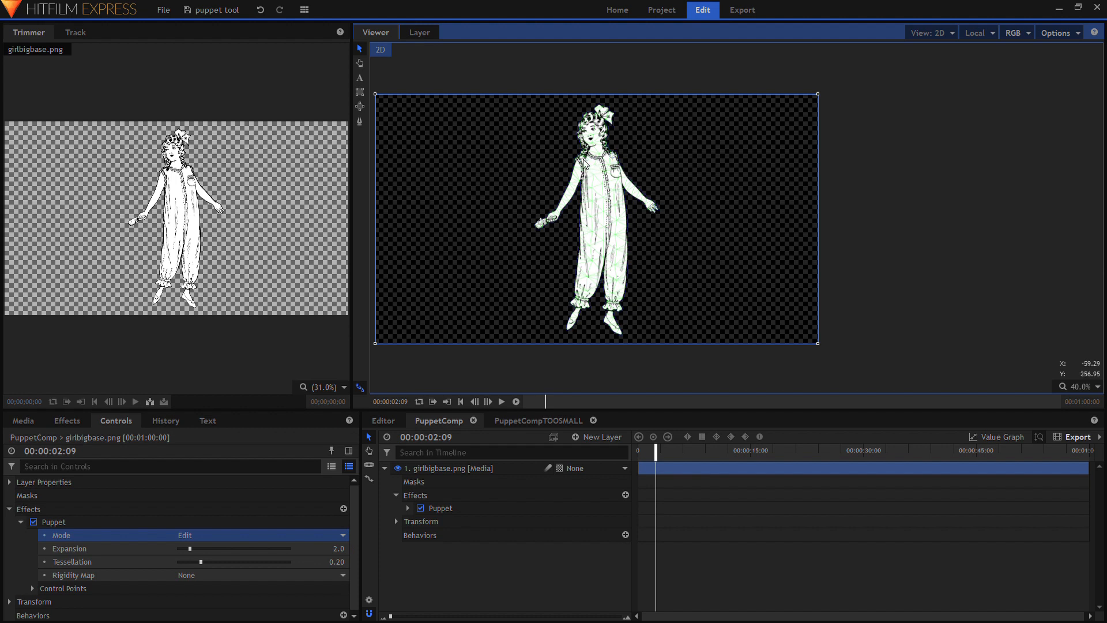
mouse_move(613, 242)
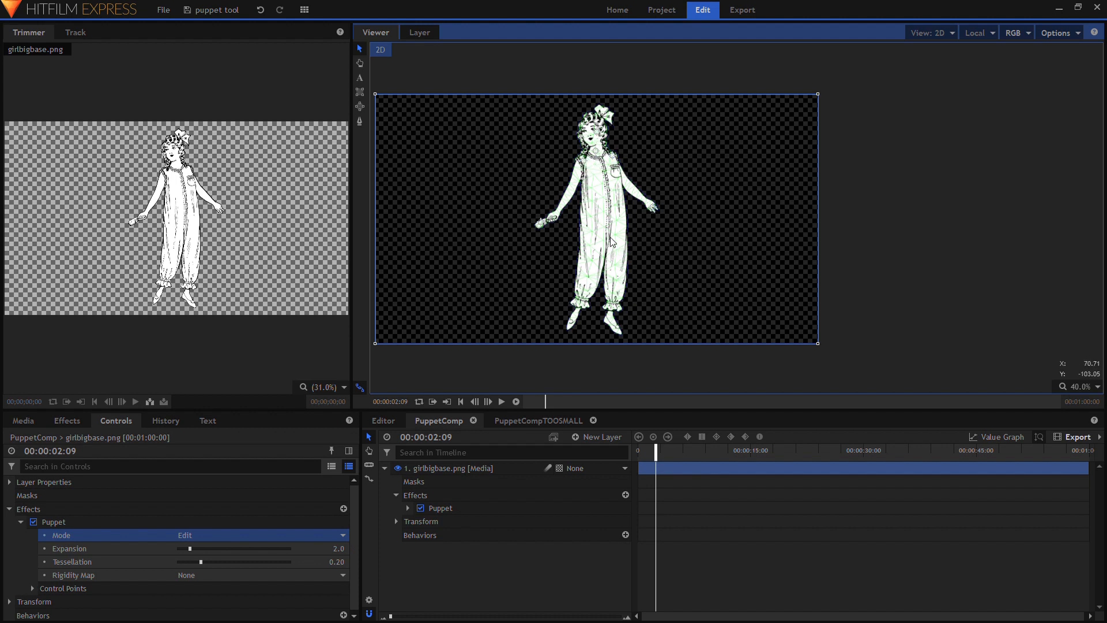
mouse_move(636, 332)
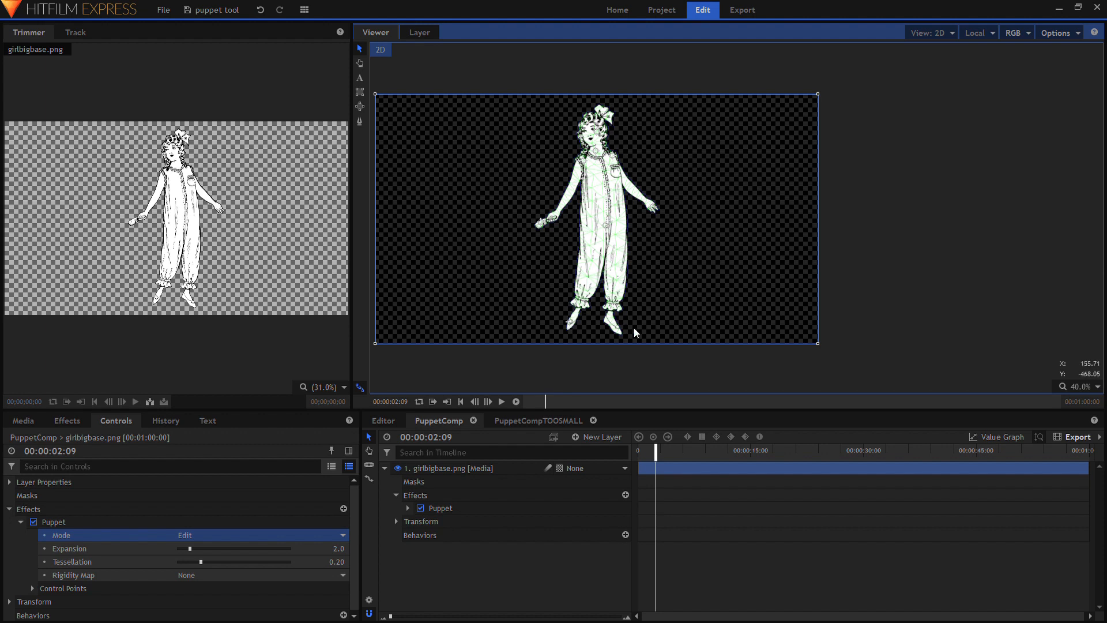
mouse_move(630, 253)
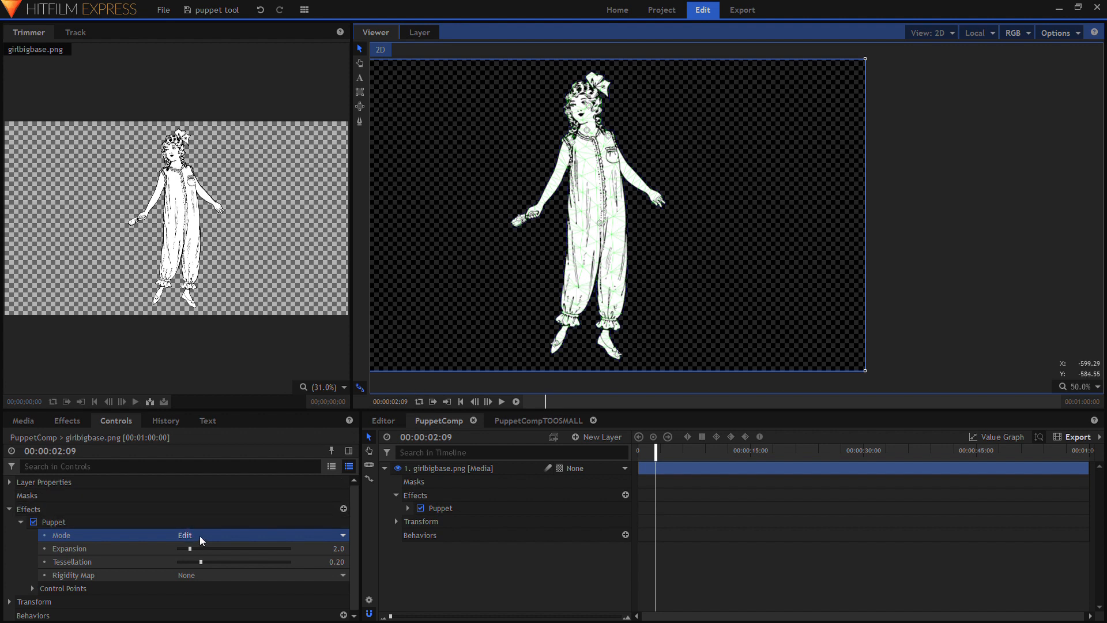
Switch the girlbigbase Puppet effect to Animate mode.
left_click(202, 535)
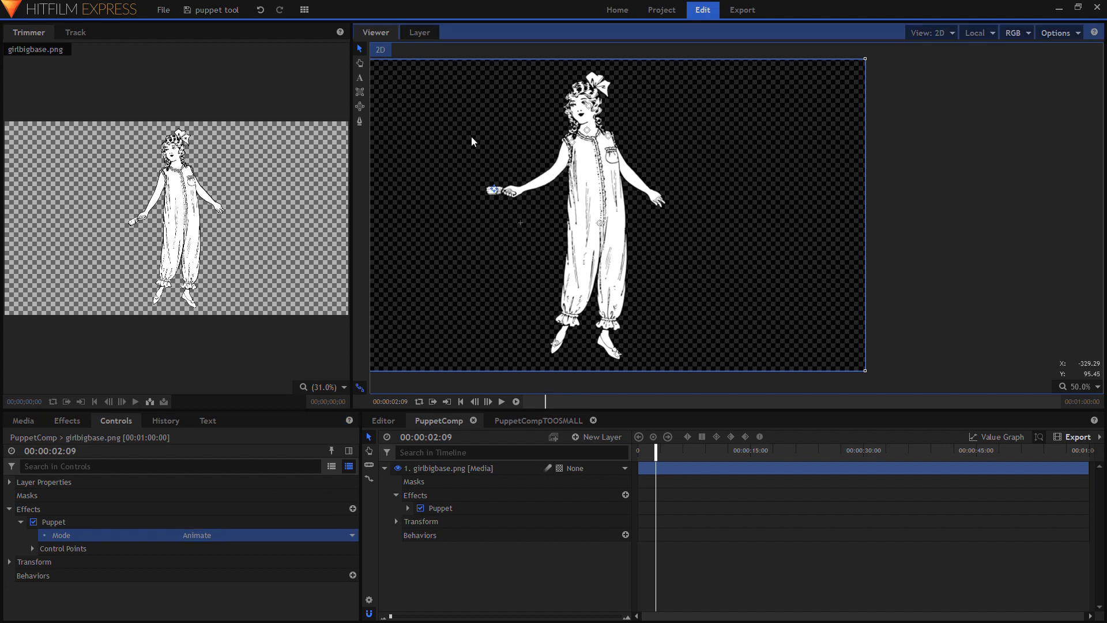
Raise the arm overhead, swing it across her body and return it to rest.
left_click_drag(495, 190, 482, 229)
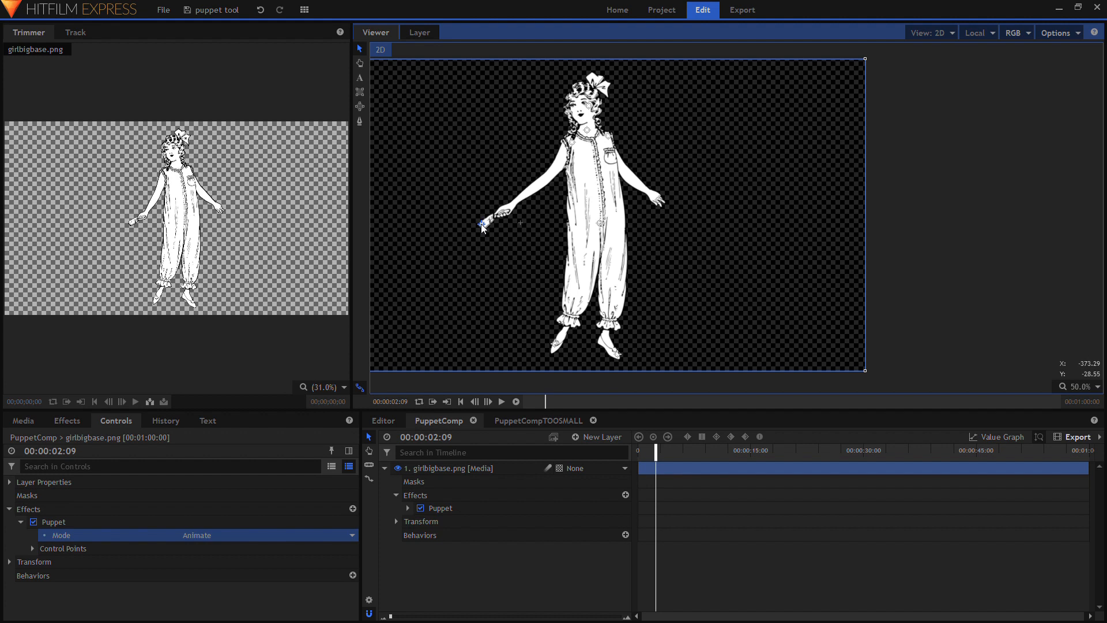
left_click_drag(482, 227, 468, 174)
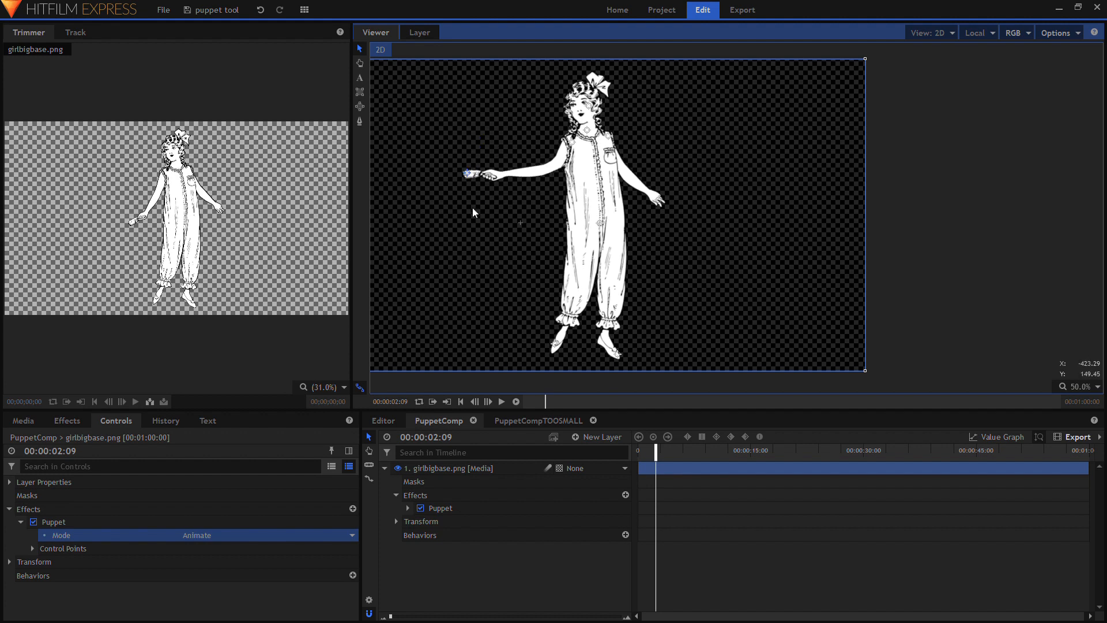
left_click_drag(472, 174, 474, 120)
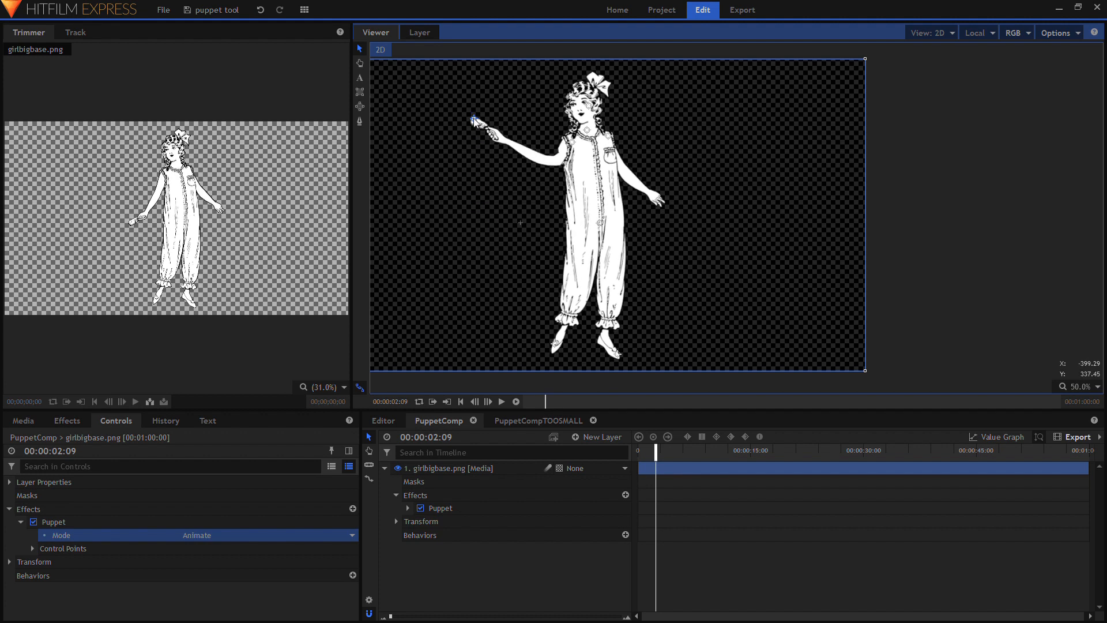
left_click_drag(474, 120, 370, 88)
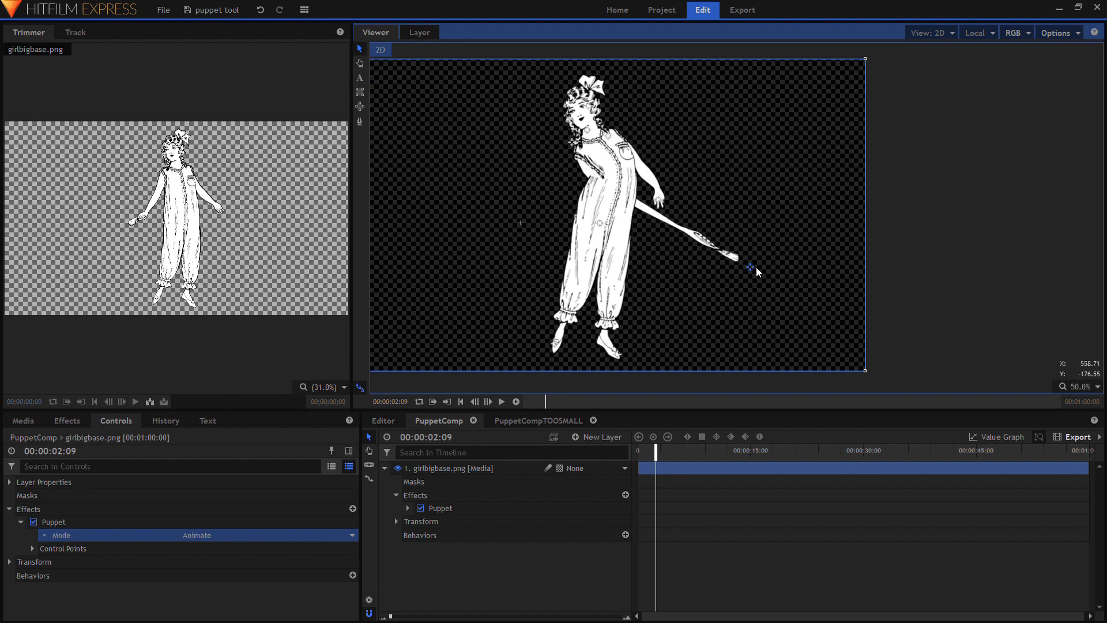
left_click_drag(754, 270, 687, 246)
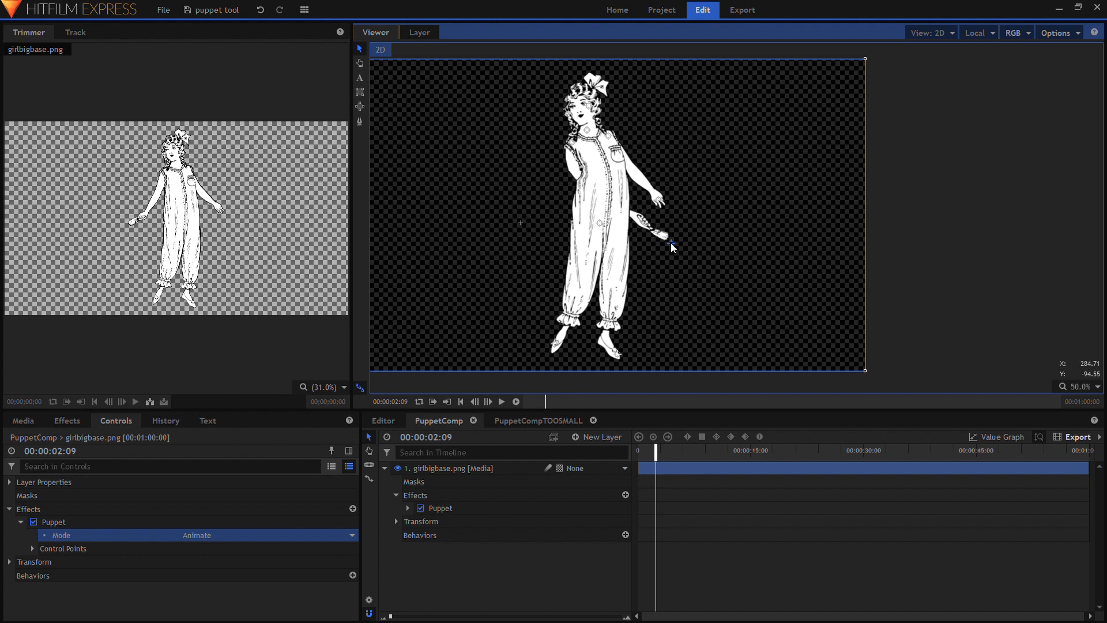
left_click_drag(669, 245, 524, 233)
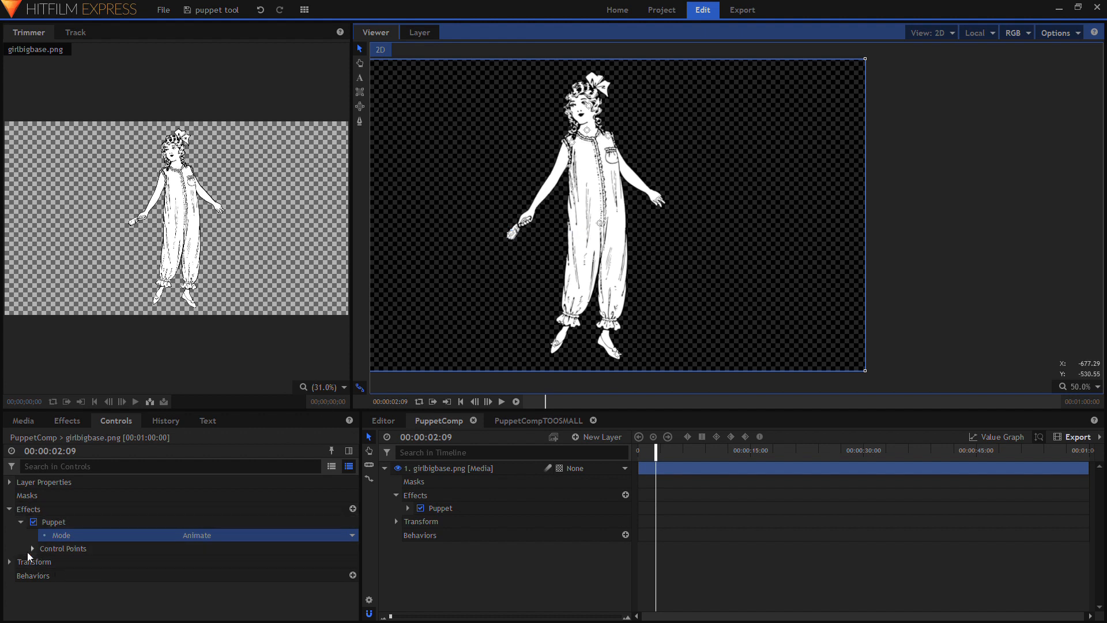
Expand Control Points and switch Puppet back to Edit mode with the mesh shown.
left_click(32, 549)
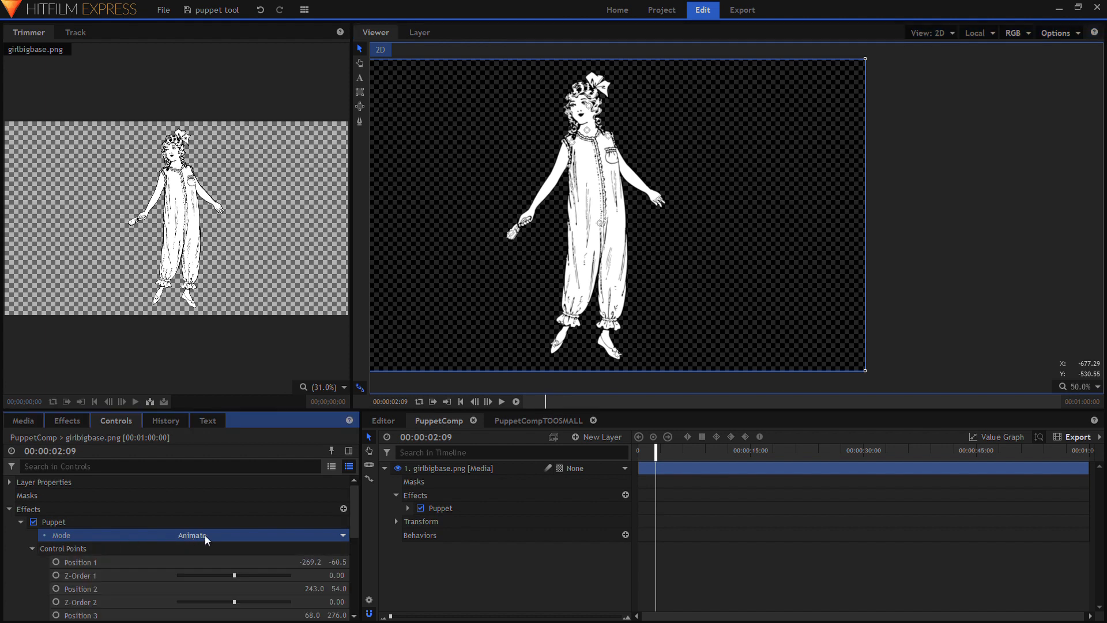
left_click(205, 535)
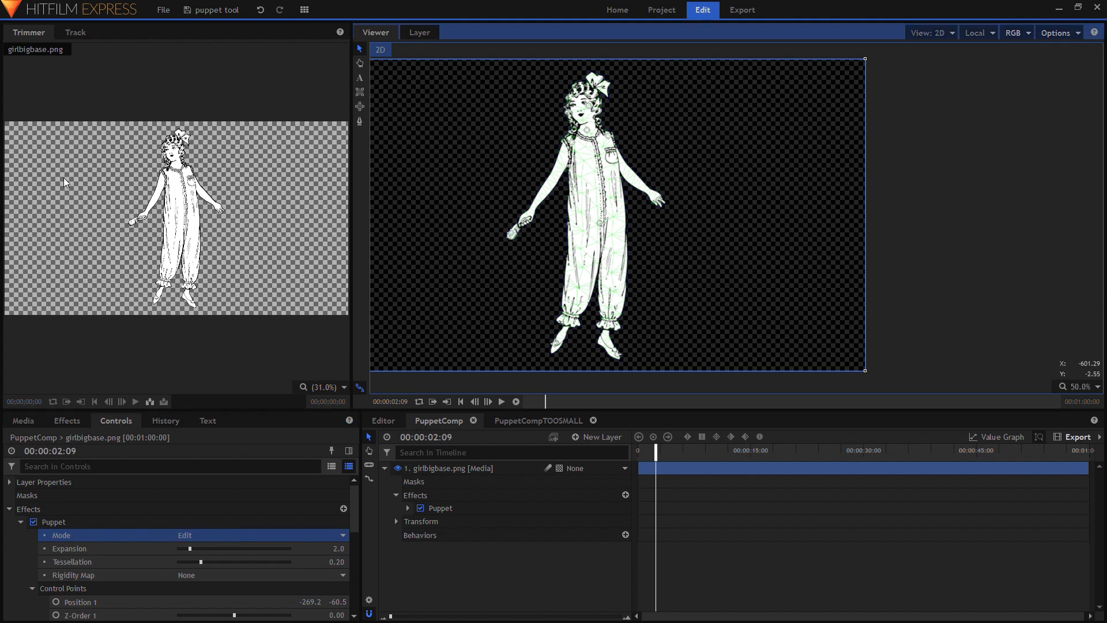
scroll("down", 3)
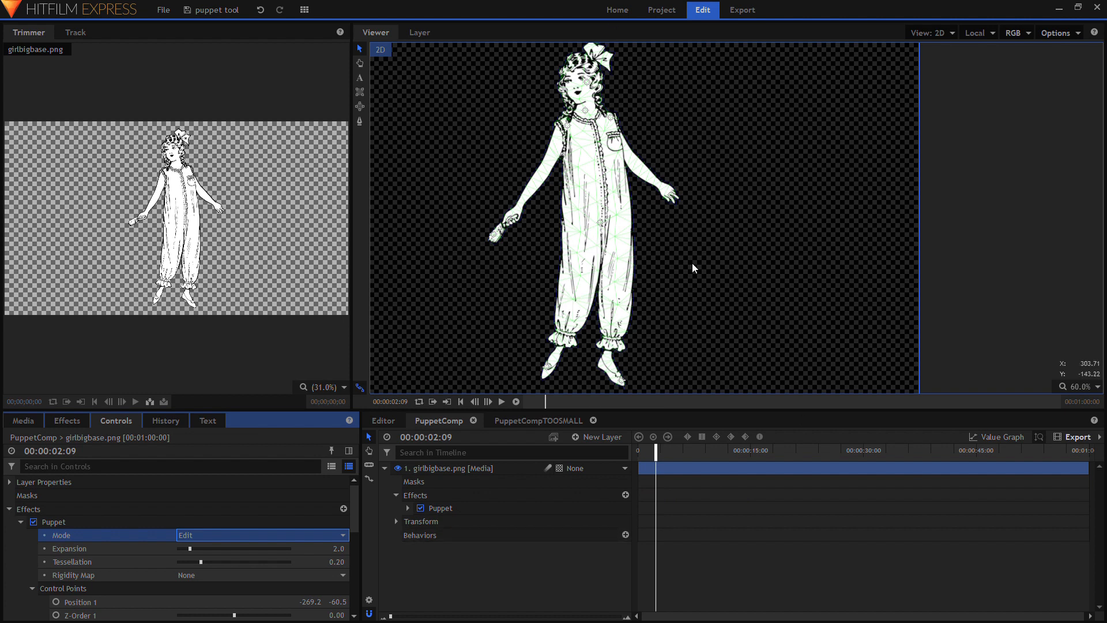
mouse_move(709, 257)
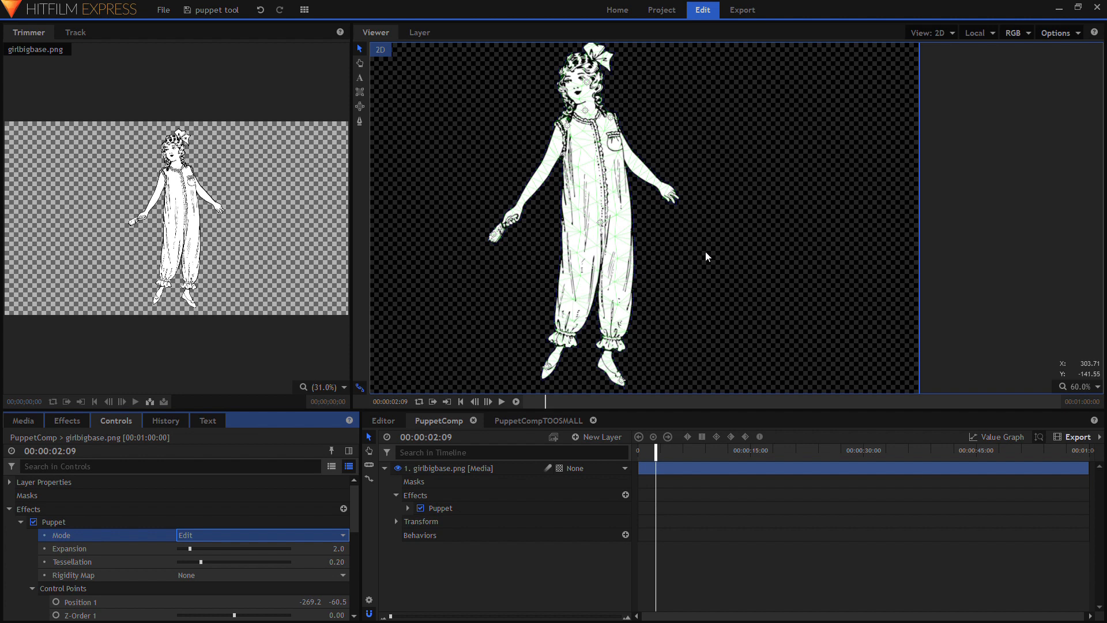